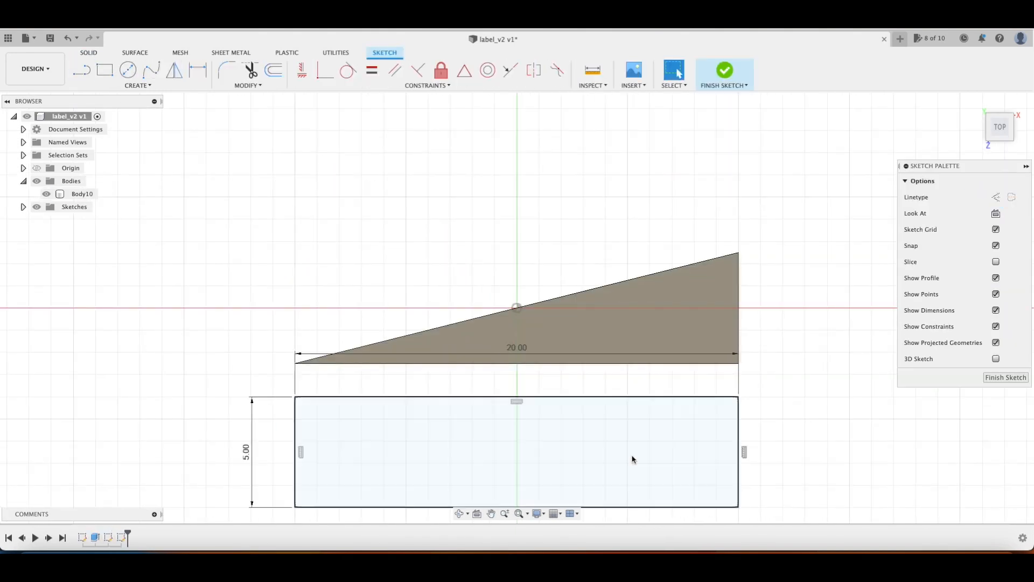
Offset the rectangle outline inward 1.00 mm with Chain Selection off, then extrude the left-end profiles
click(273, 70)
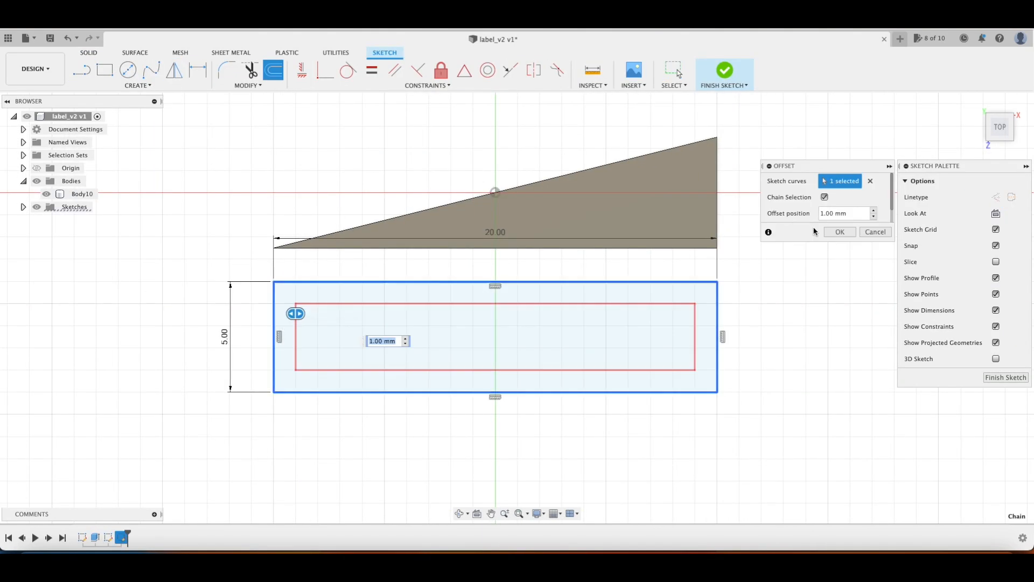
click(823, 196)
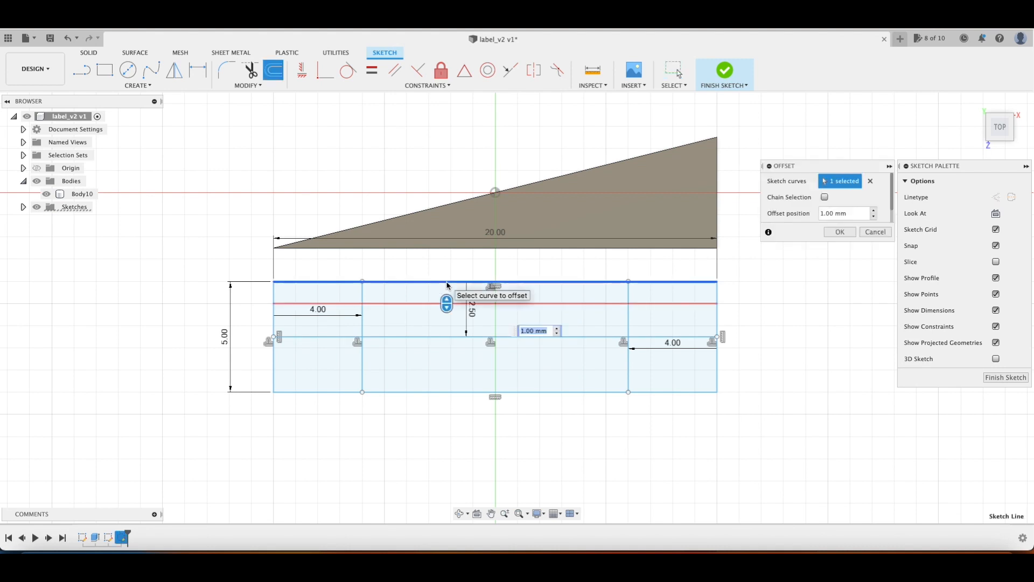
click(723, 70)
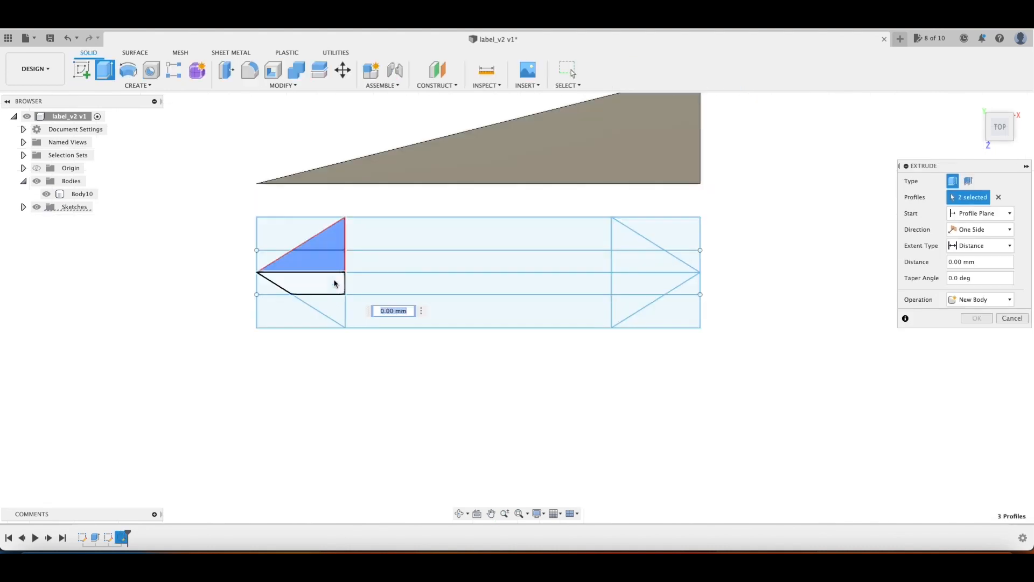